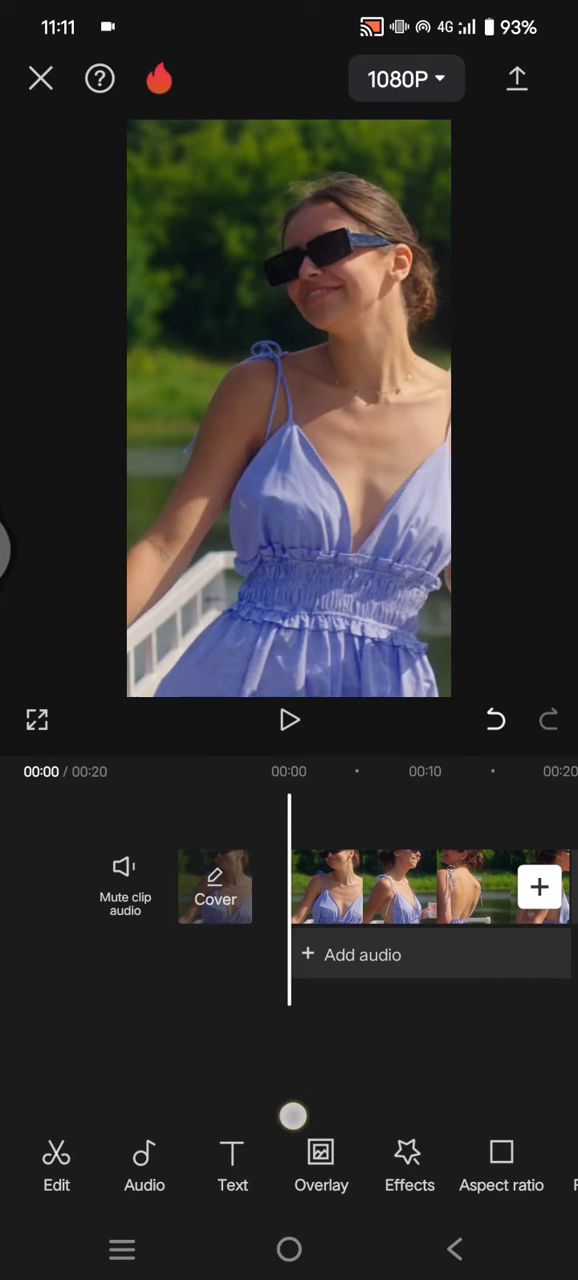
# Layer the lyric-text clip over the blue-dress video in Filter blend mode and play the preview.
pyautogui.click(321, 1165)
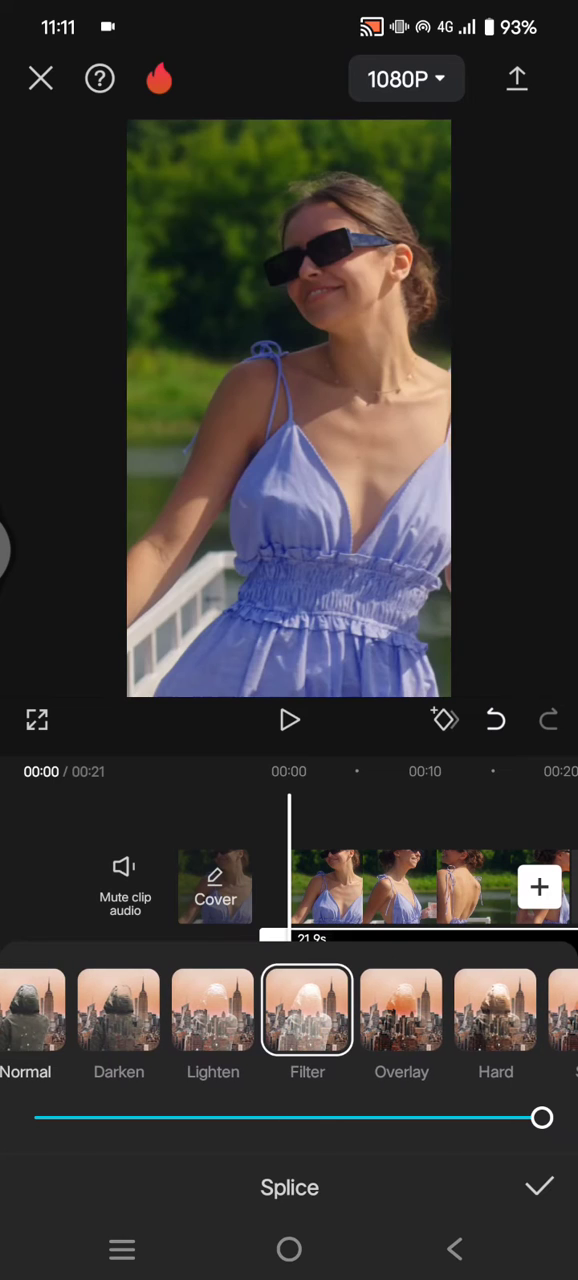
pyautogui.click(289, 720)
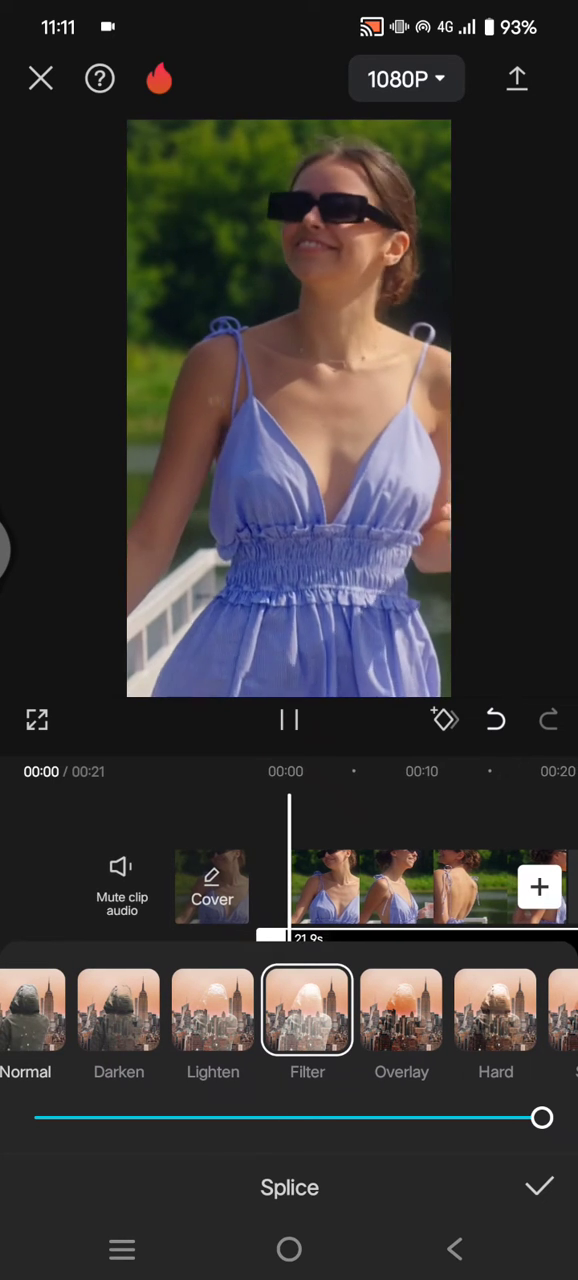
pyautogui.click(289, 720)
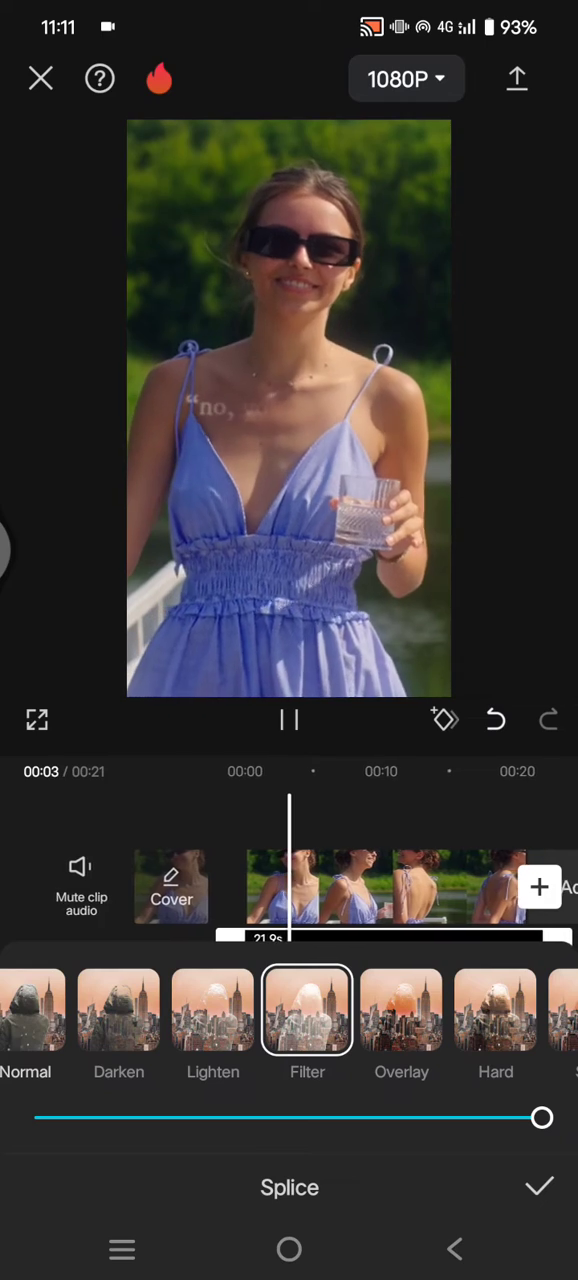
# Set the Splice Filter intensity to 40, confirm it, and replay the preview.
pyautogui.moveTo(542, 1117); pyautogui.dragTo(285, 1117)
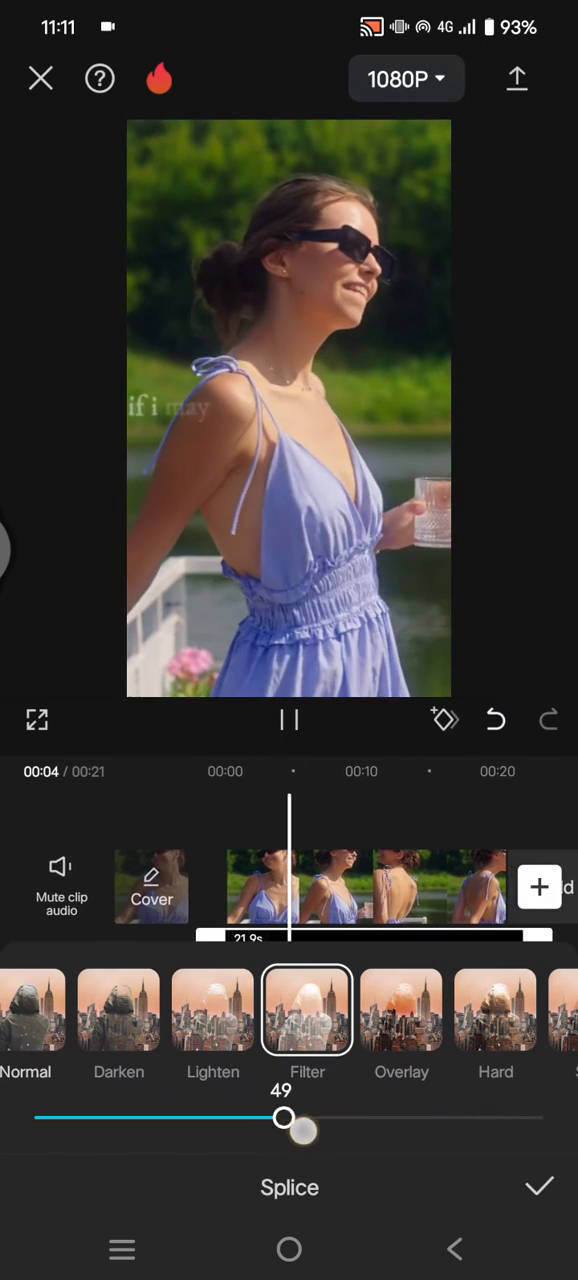
pyautogui.moveTo(287, 1118); pyautogui.dragTo(238, 1118)
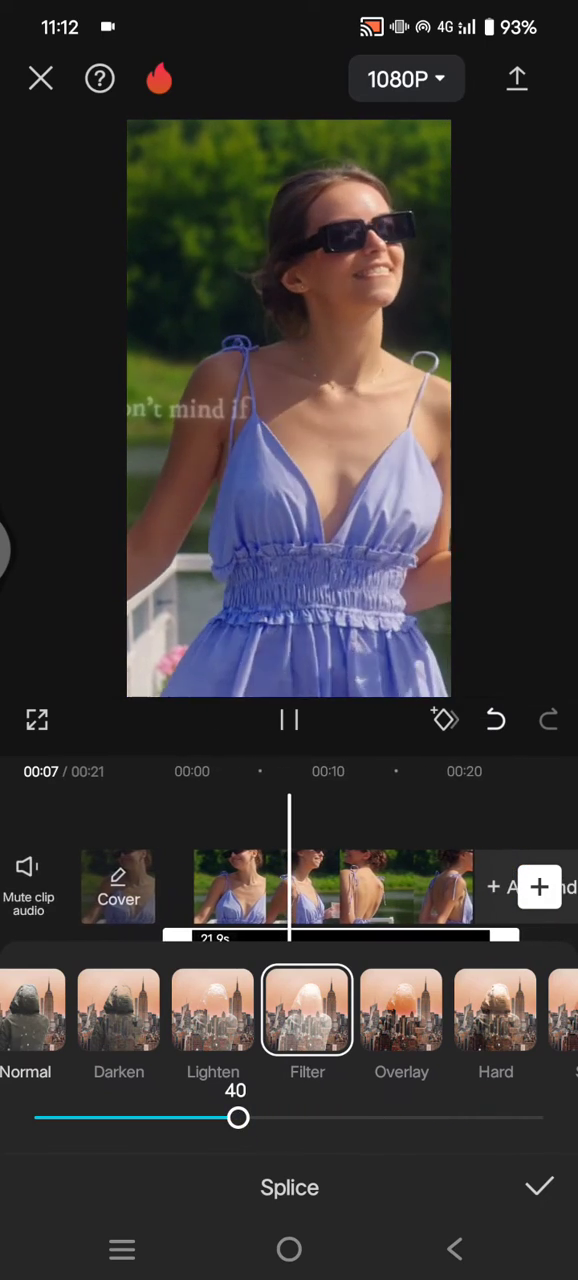
pyautogui.click(289, 720)
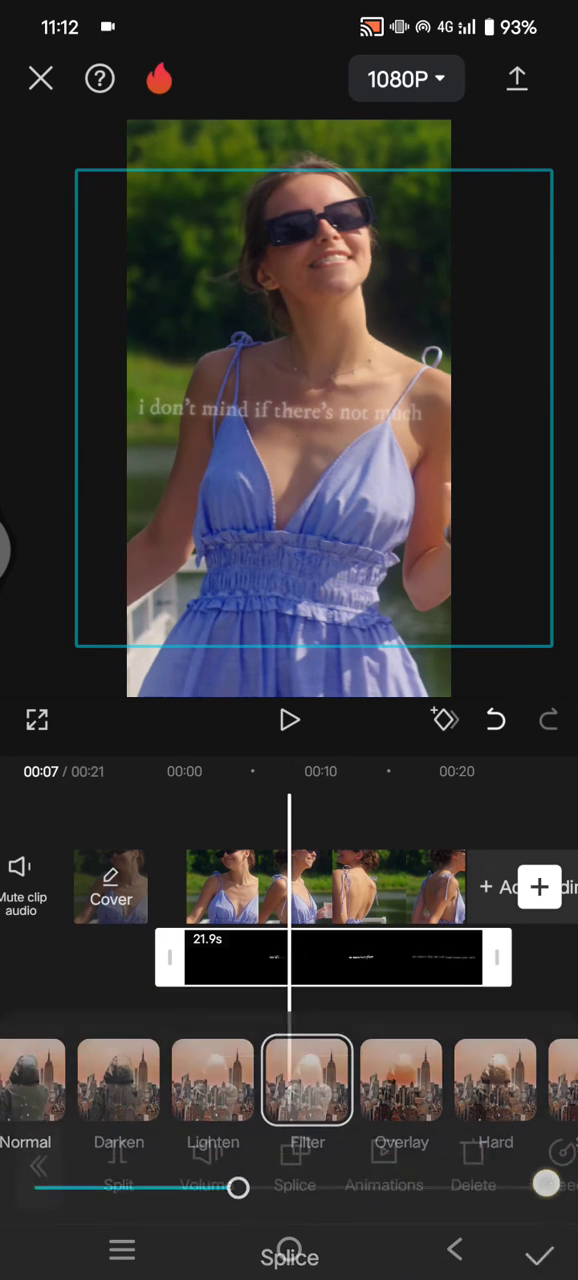
pyautogui.click(289, 720)
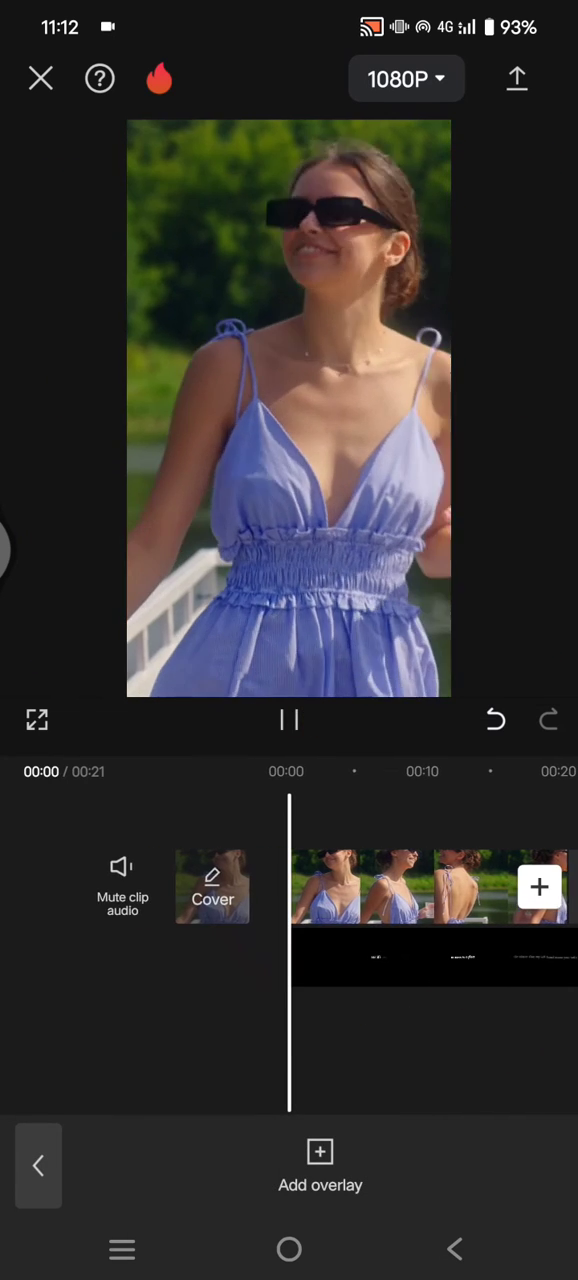